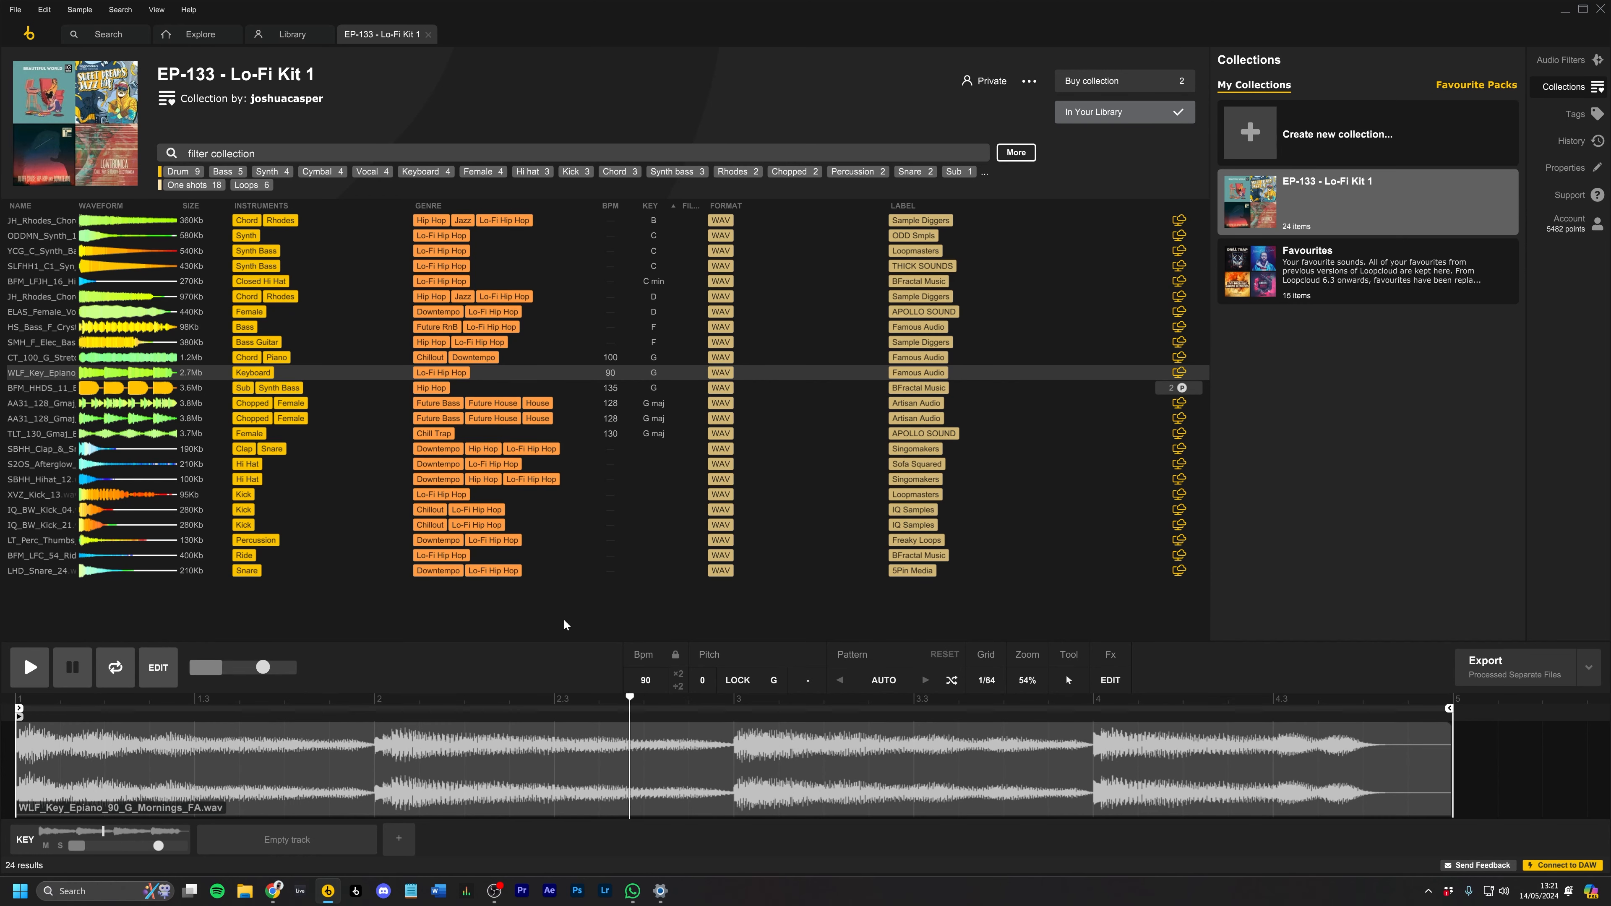
# - Pull the loop end marker back to bar 2 so only the first chord plays
pyautogui.click(28, 667)
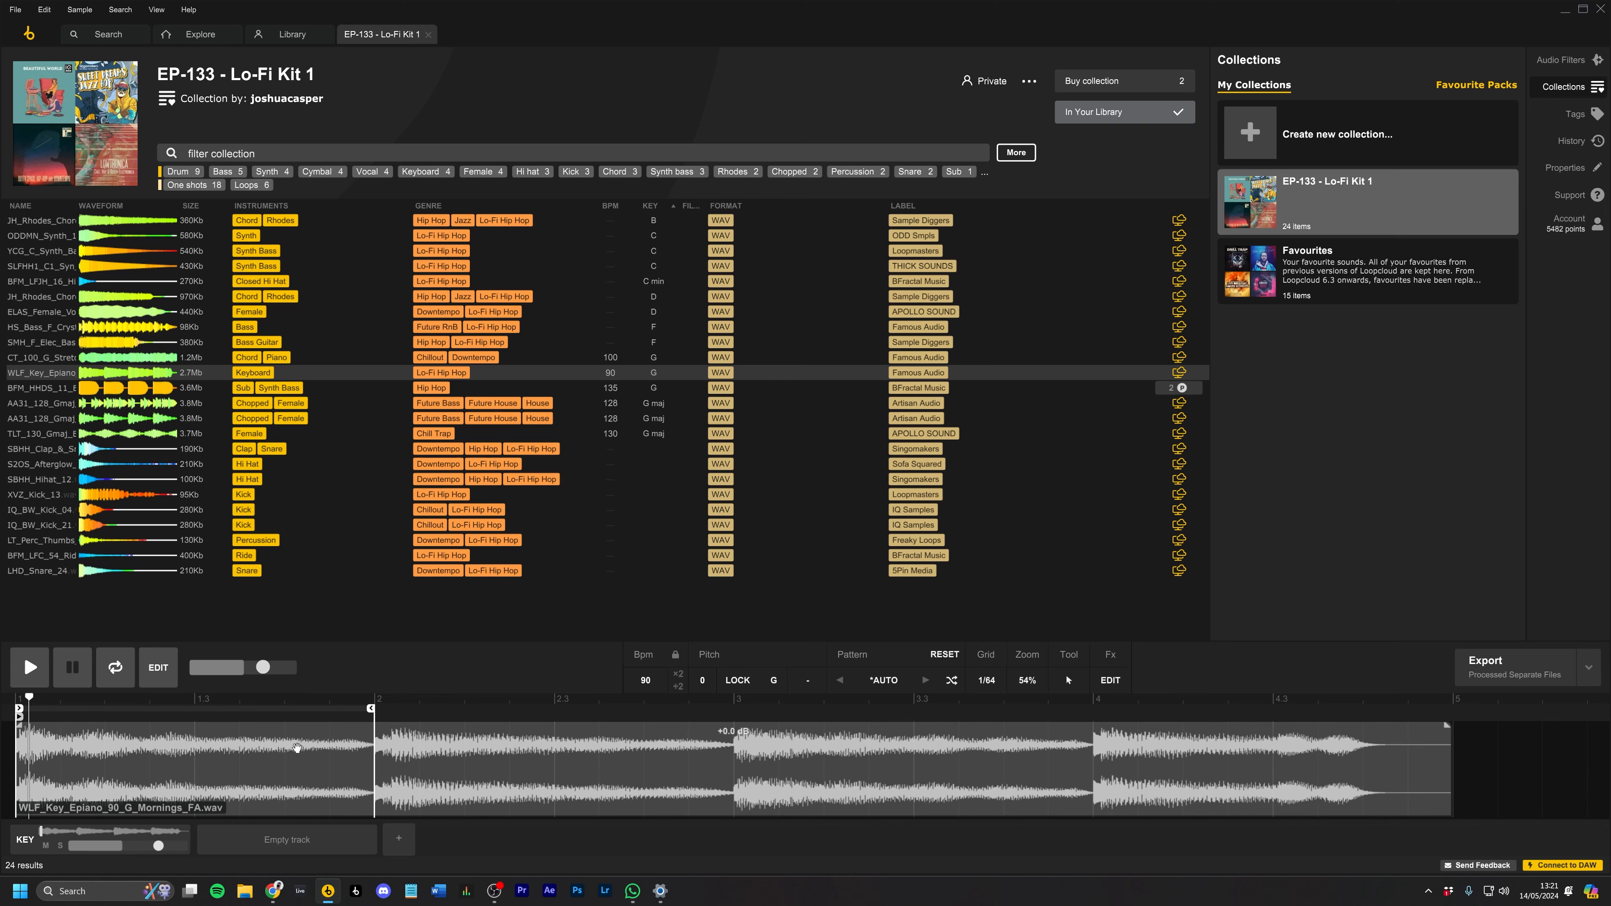
# - Shift the loop region to span bar 2 to bar 3, the second chord, and play it
pyautogui.click(1588, 666)
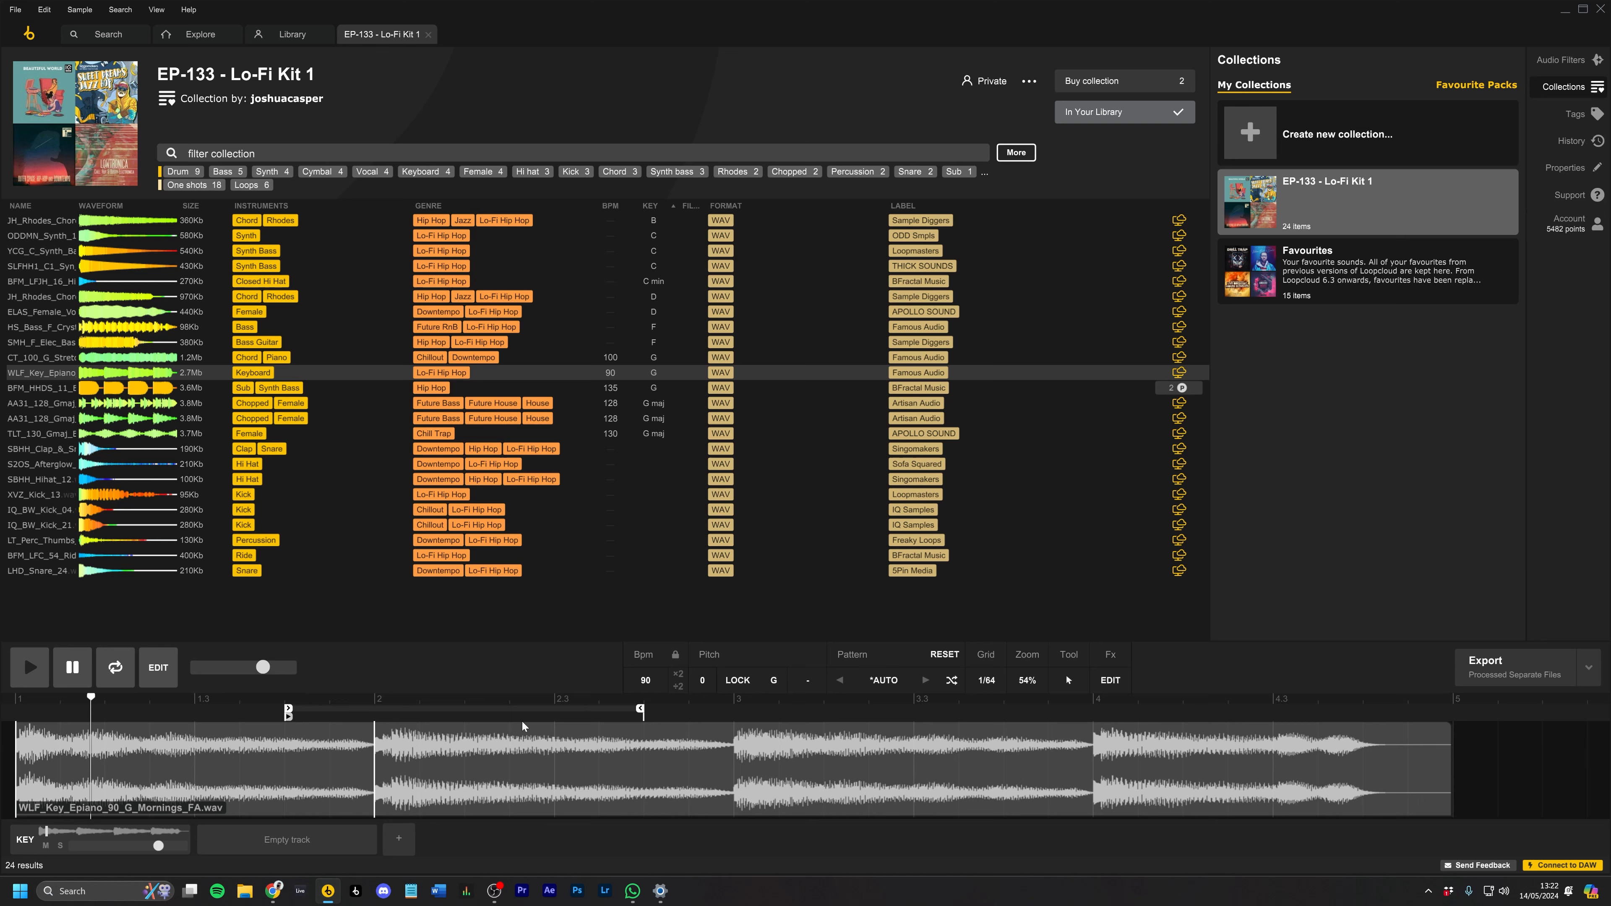
pyautogui.click(1519, 672)
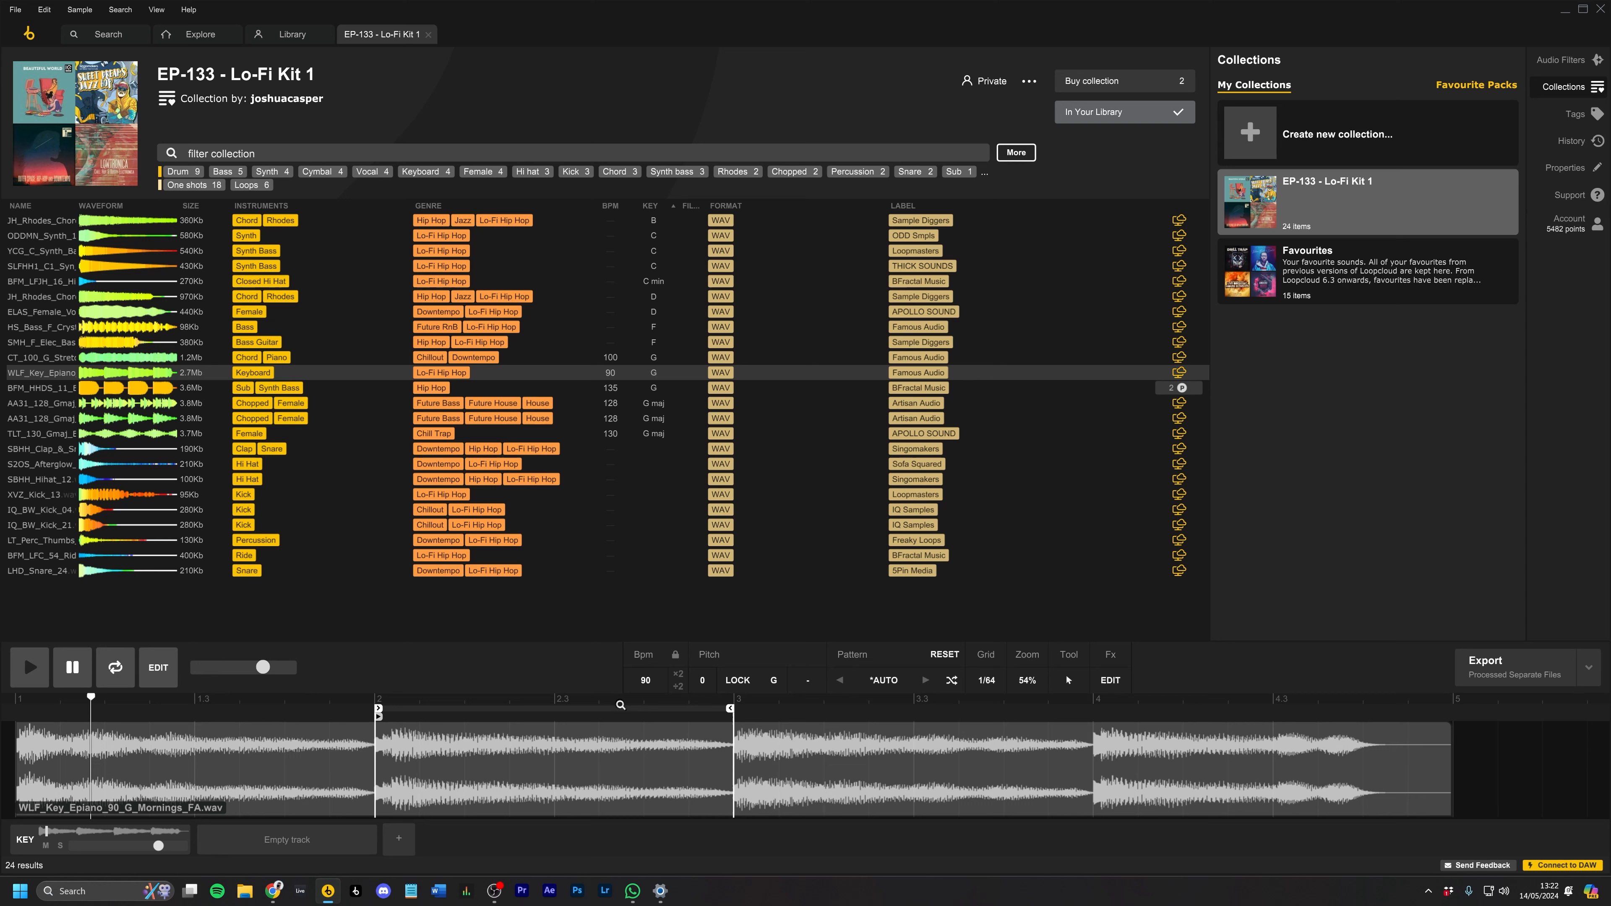
pyautogui.click(737, 680)
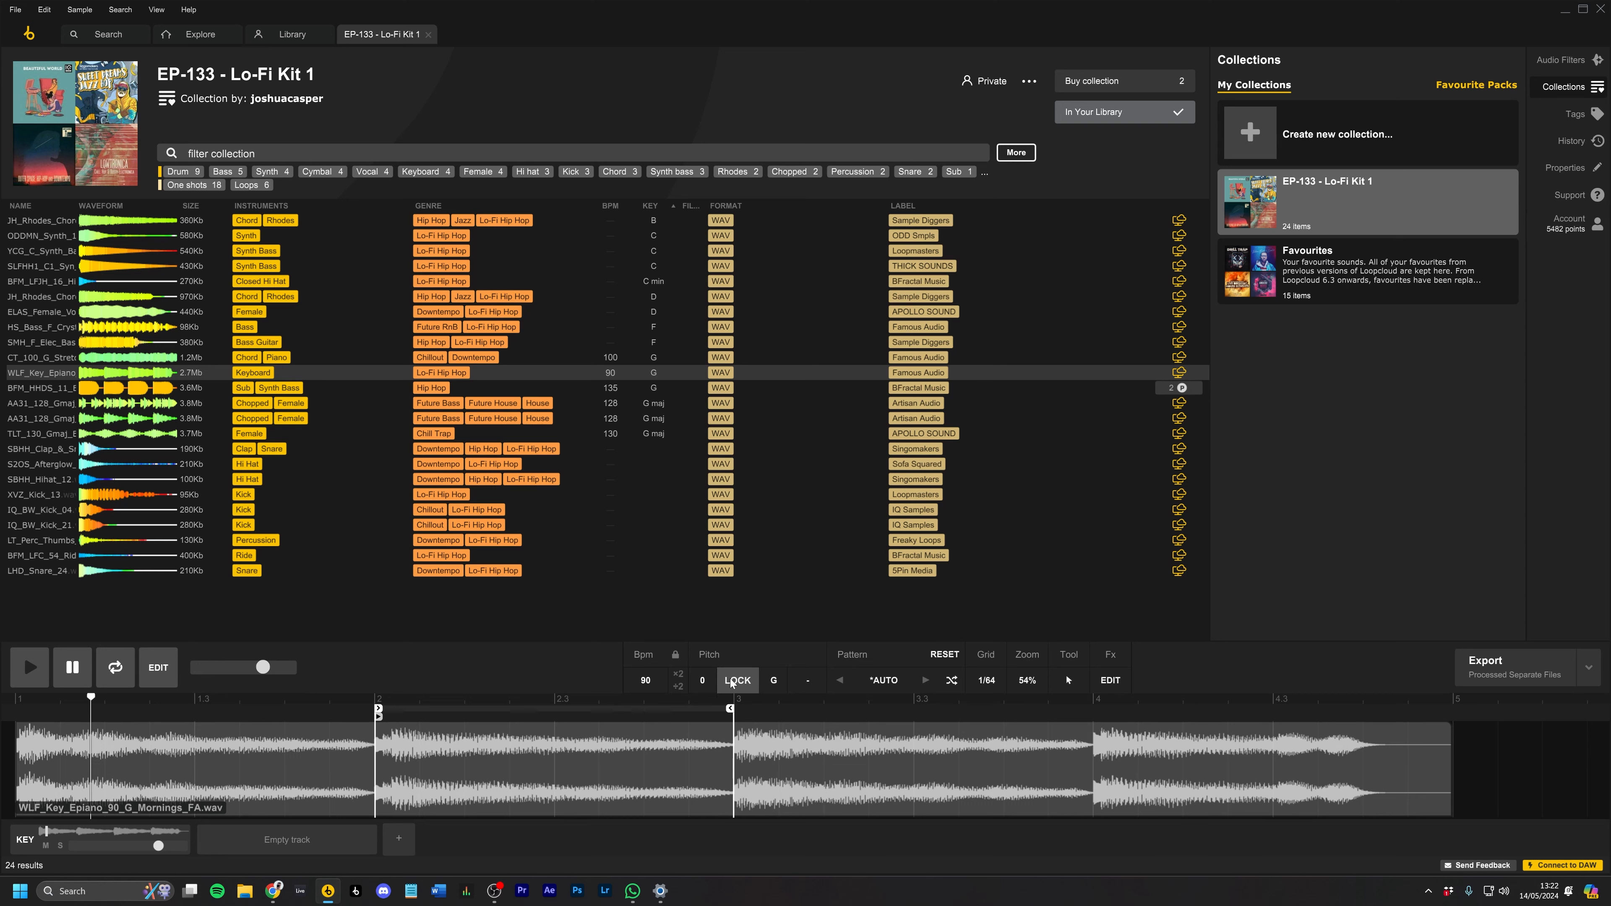
pyautogui.moveTo(774, 681)
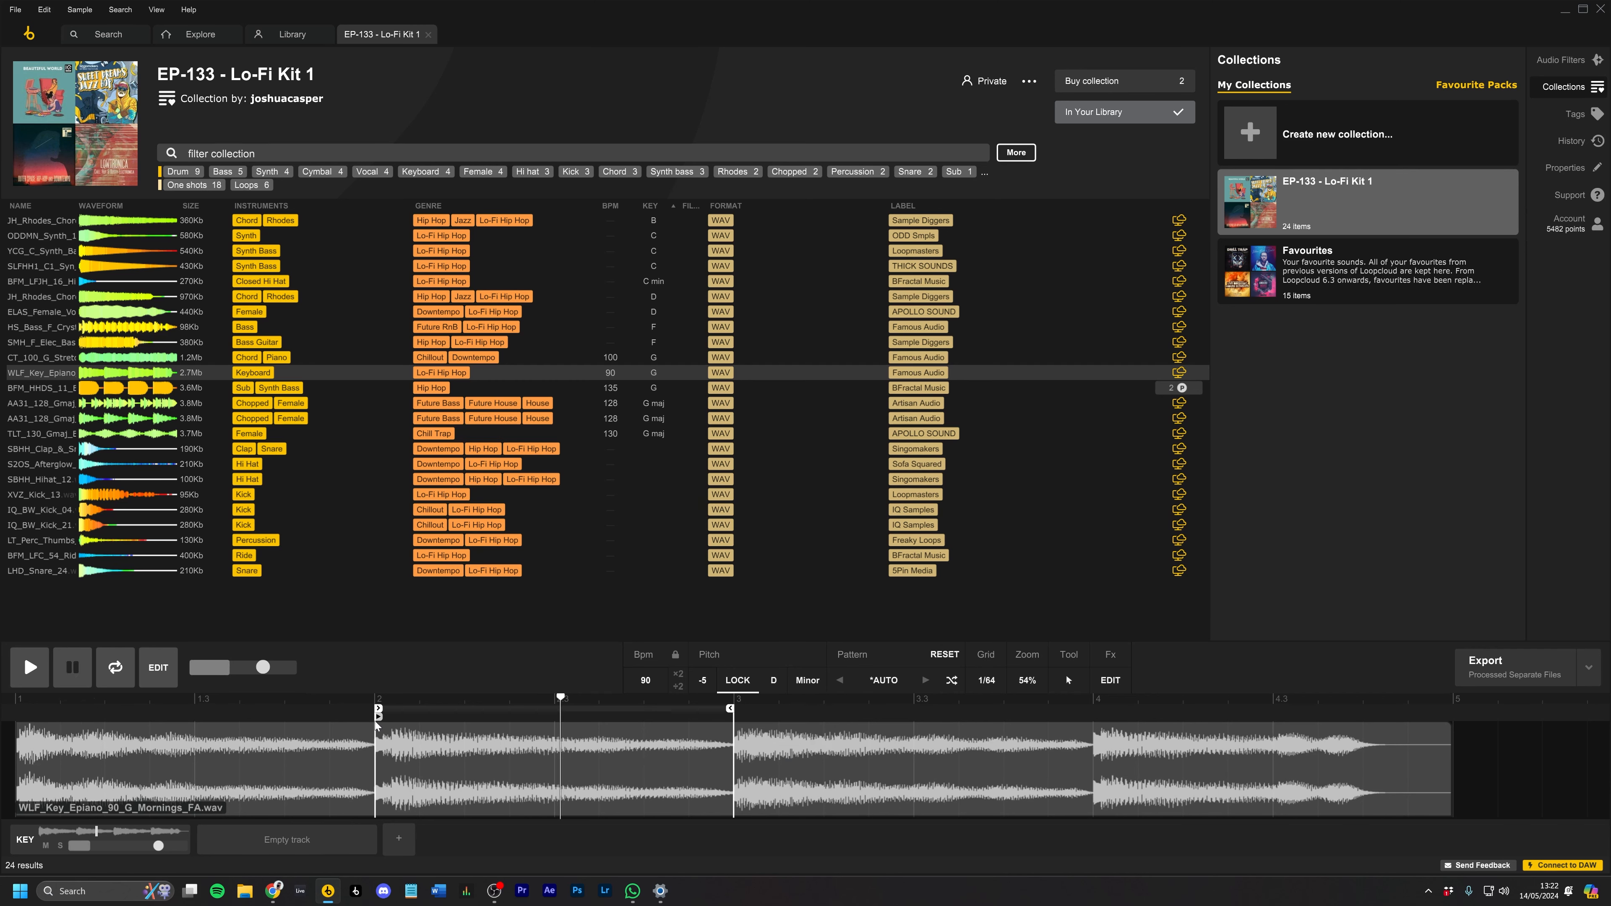
# - Pitch the slice down -5 to D Minor and open the desktop Kit 1 folder of exported slices
pyautogui.click(1506, 665)
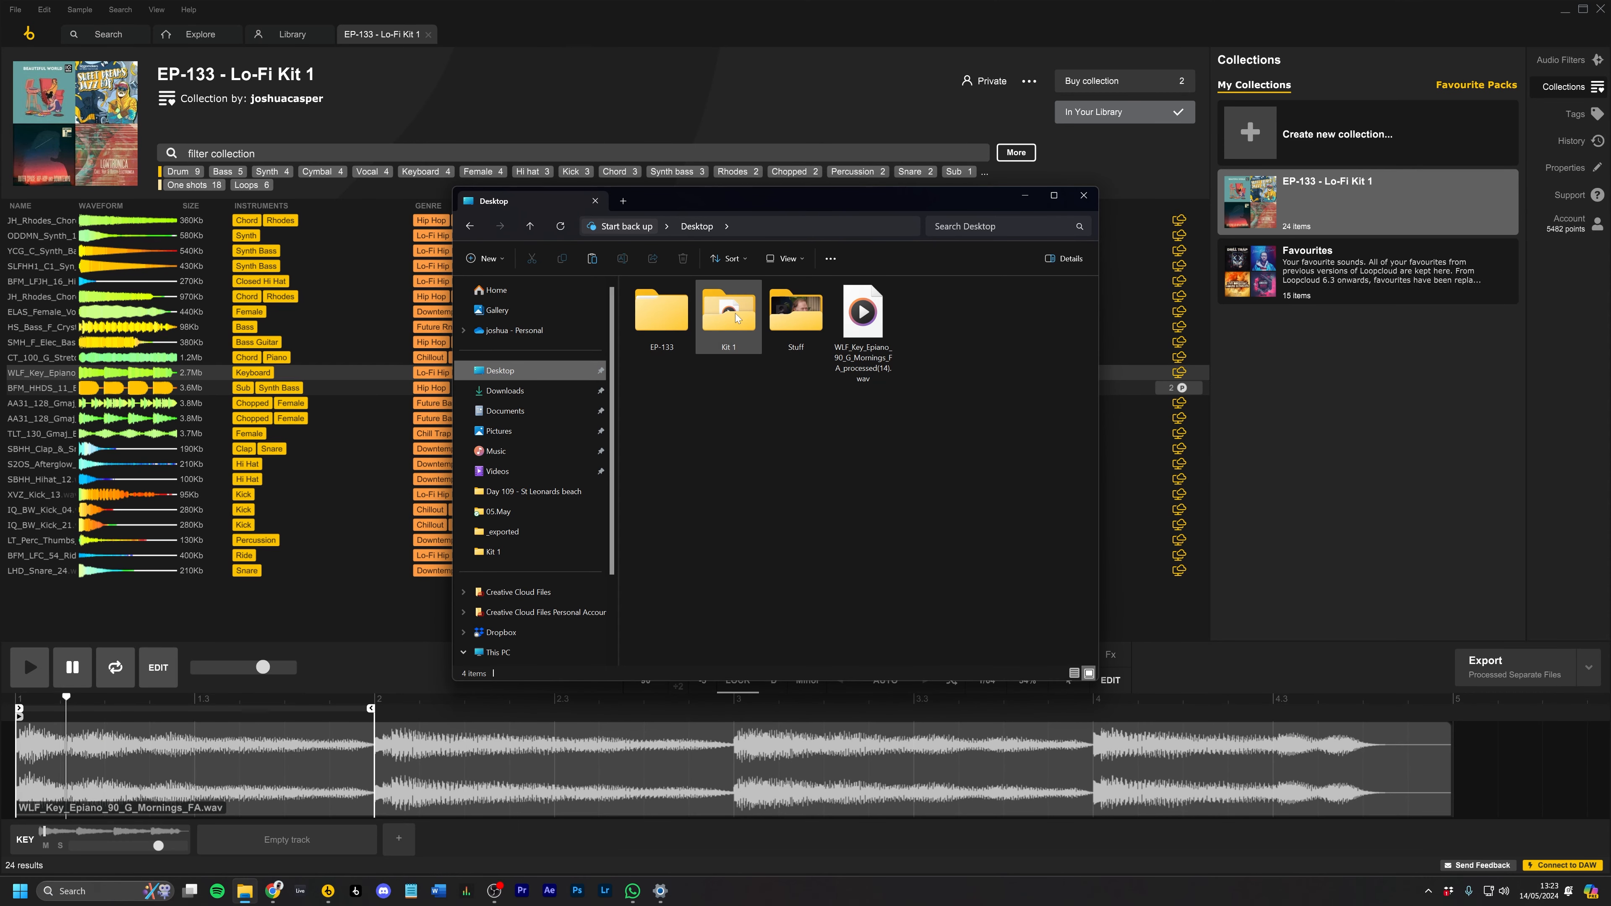
pyautogui.doubleClick(729, 310)
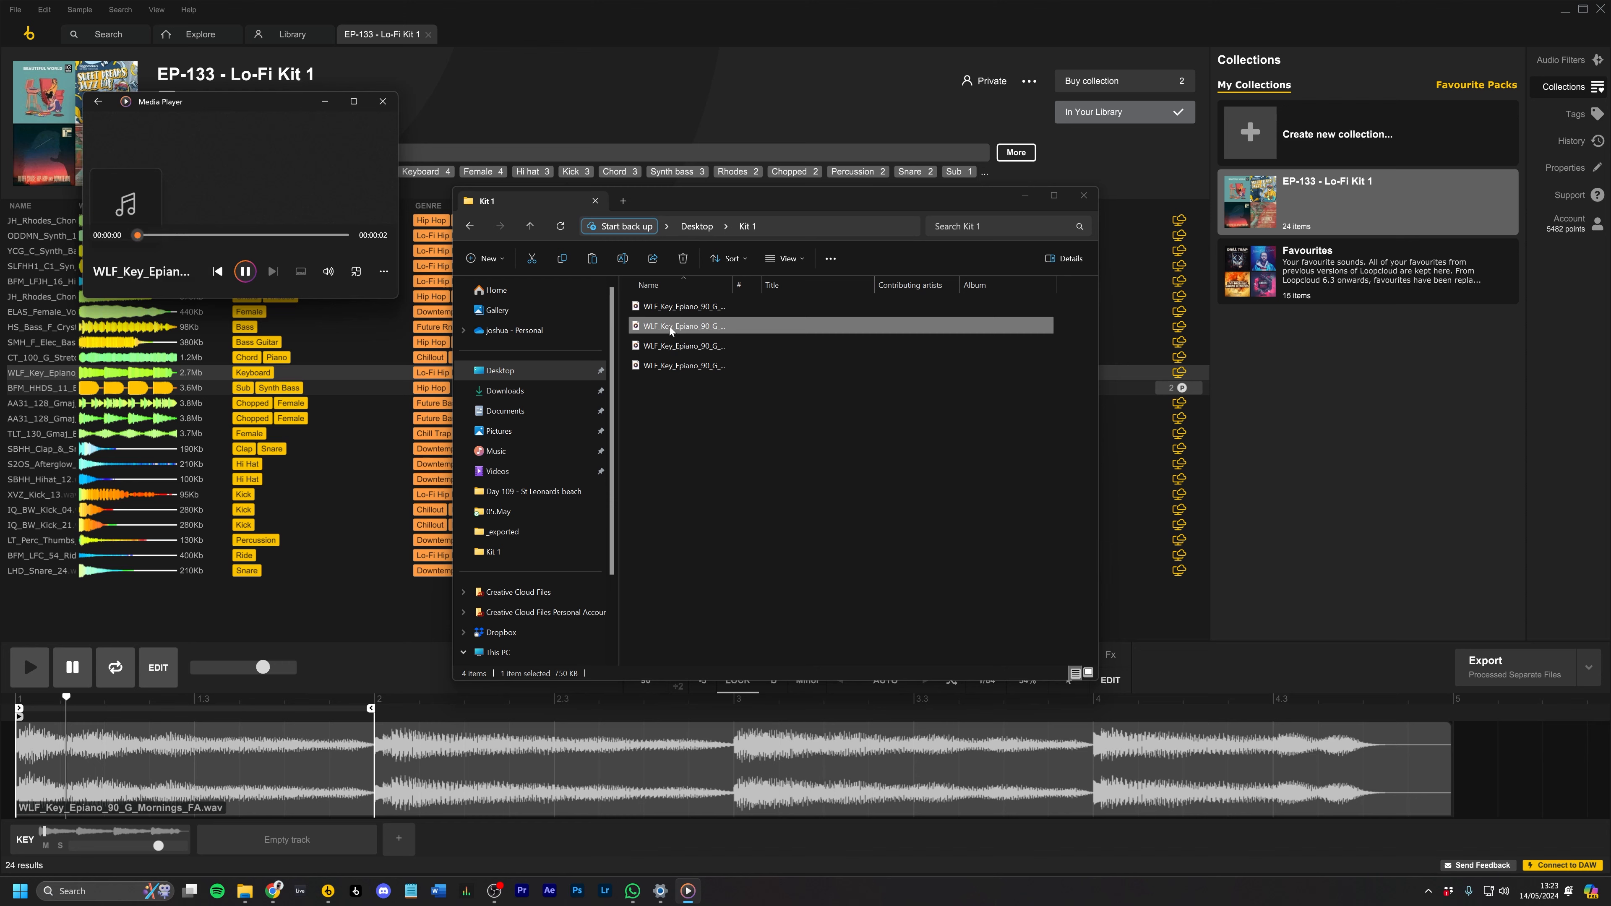